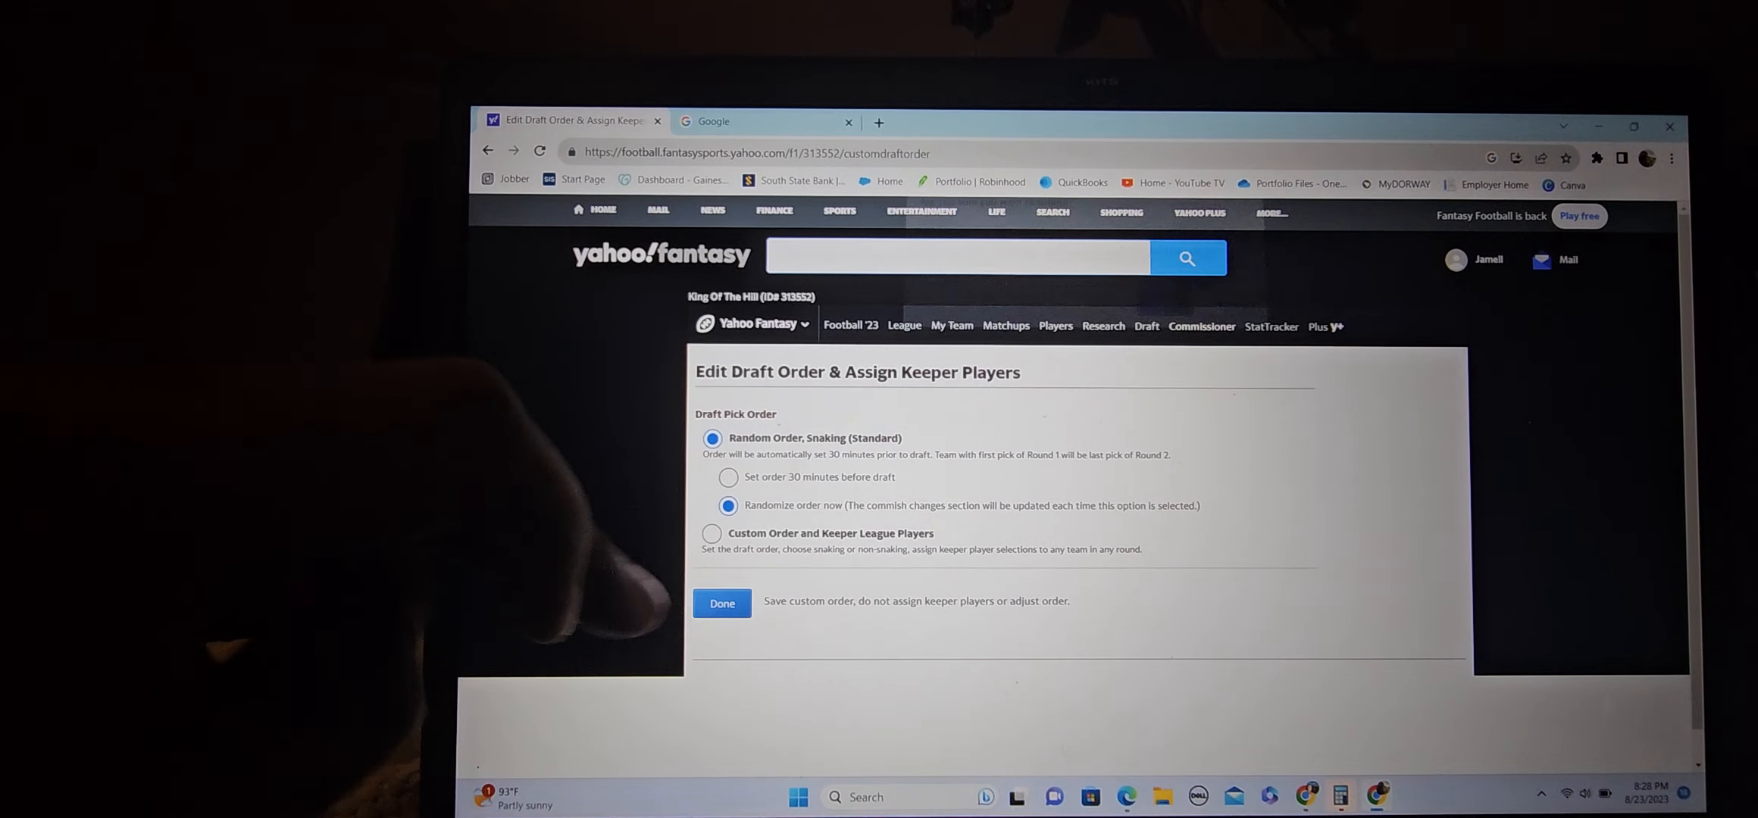
Step: Confirm 'Randomize order now' with Done and view the resulting round-by-round pick order
{"action": "left_click", "coordinate": [721, 603]}
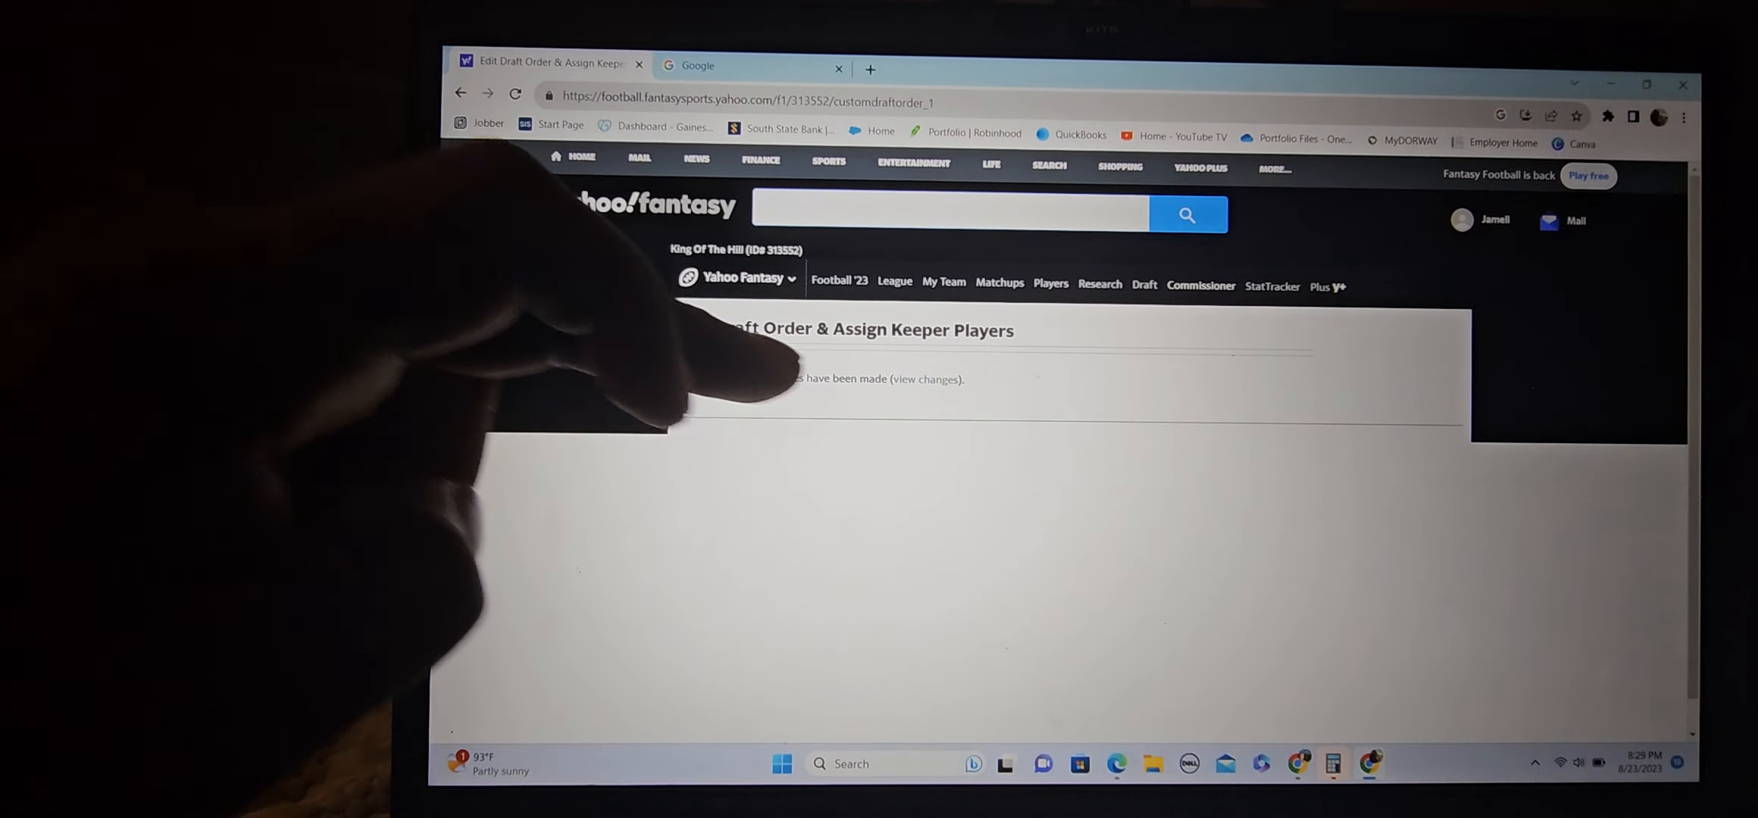
{"action": "left_click", "coordinate": [1144, 283]}
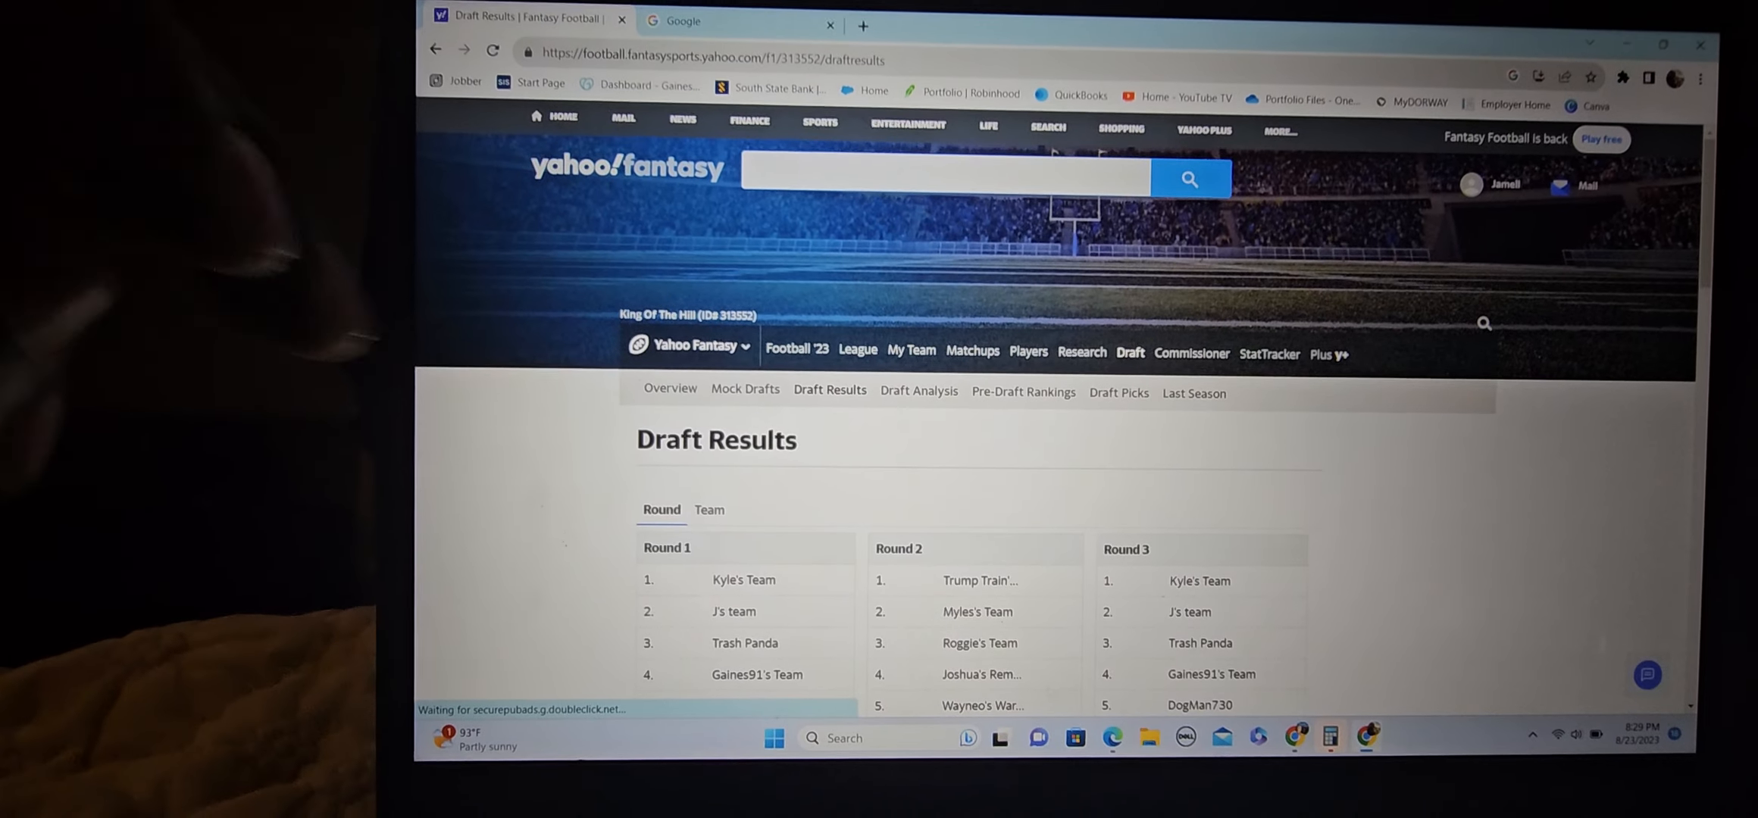
{"action": "scroll", "scroll_direction": "down", "scroll_amount": 3}
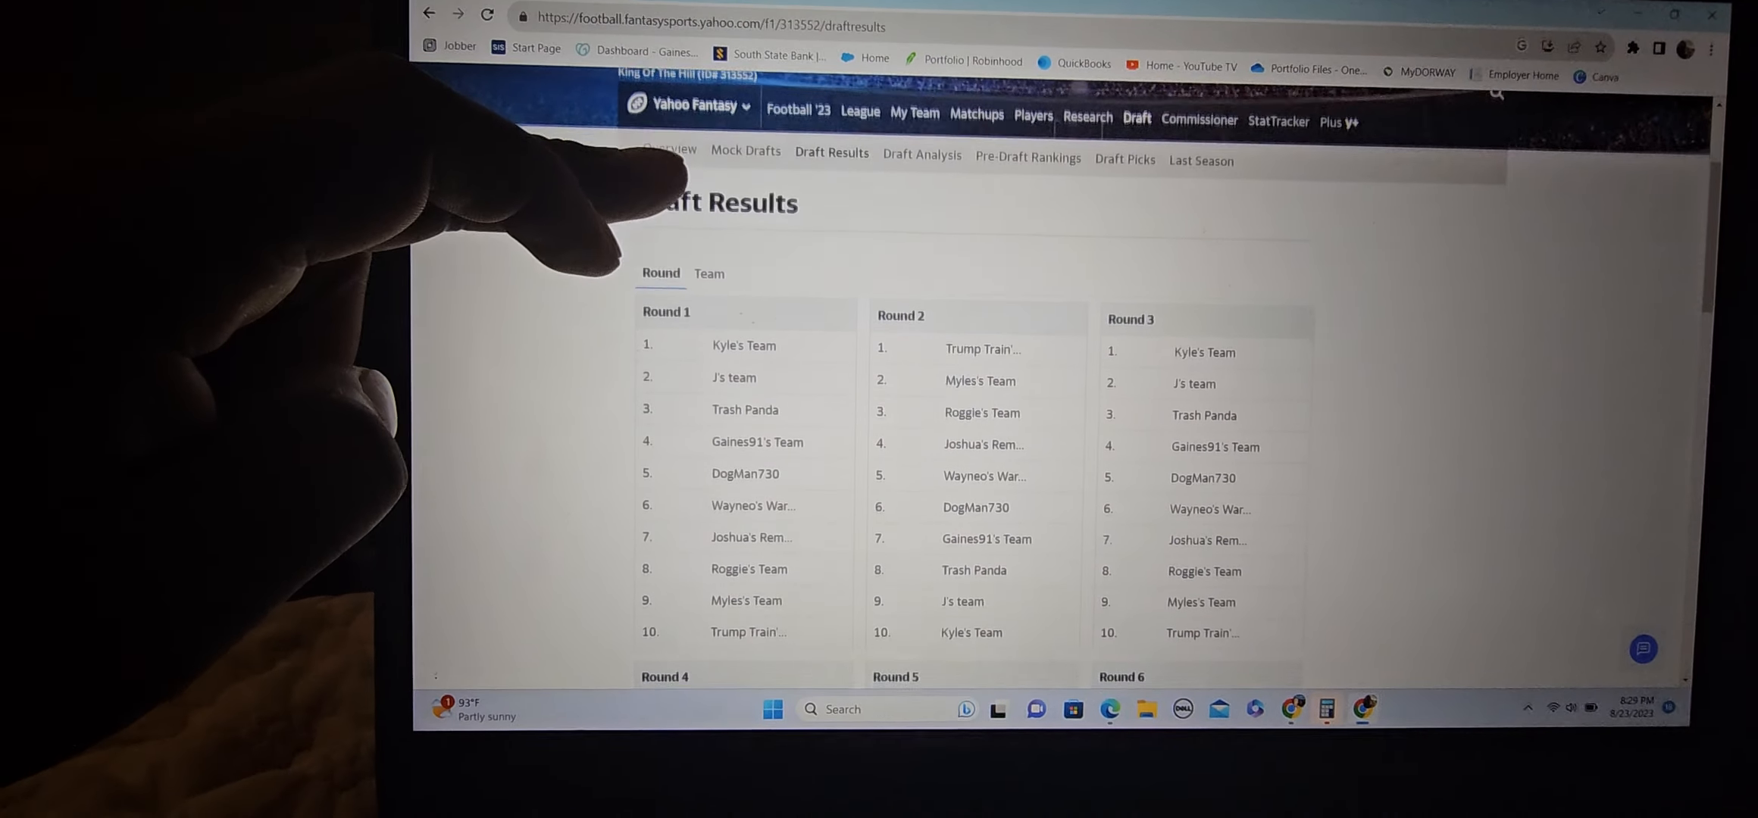